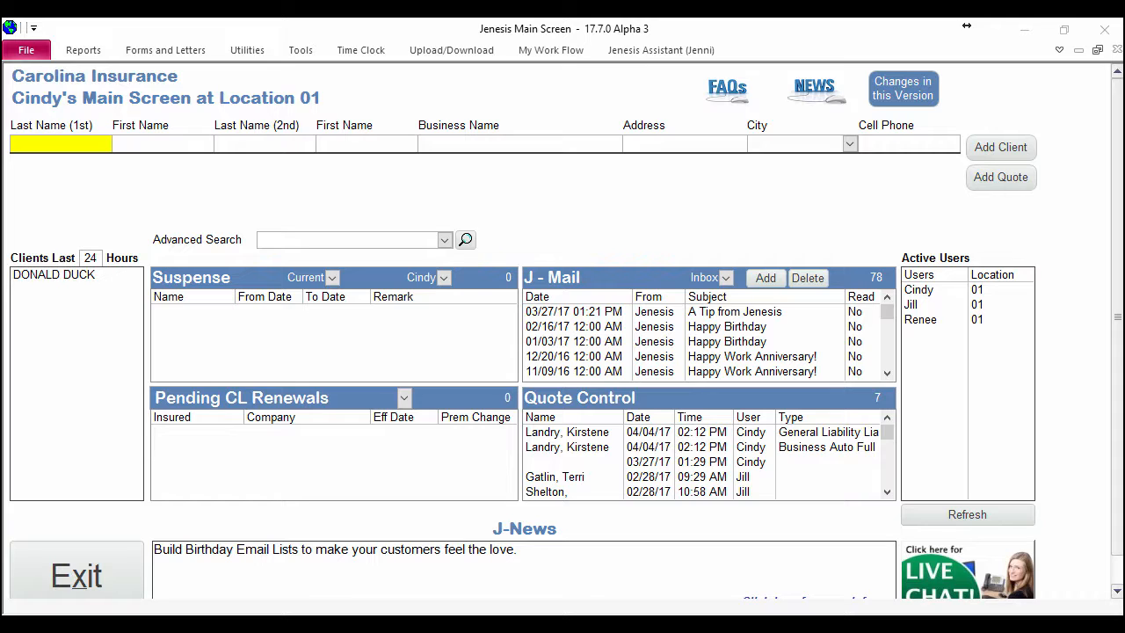
# Step: Open recent client DONALD DUCK's policy, declining to view pending suspenses
pyautogui.click(52, 274)
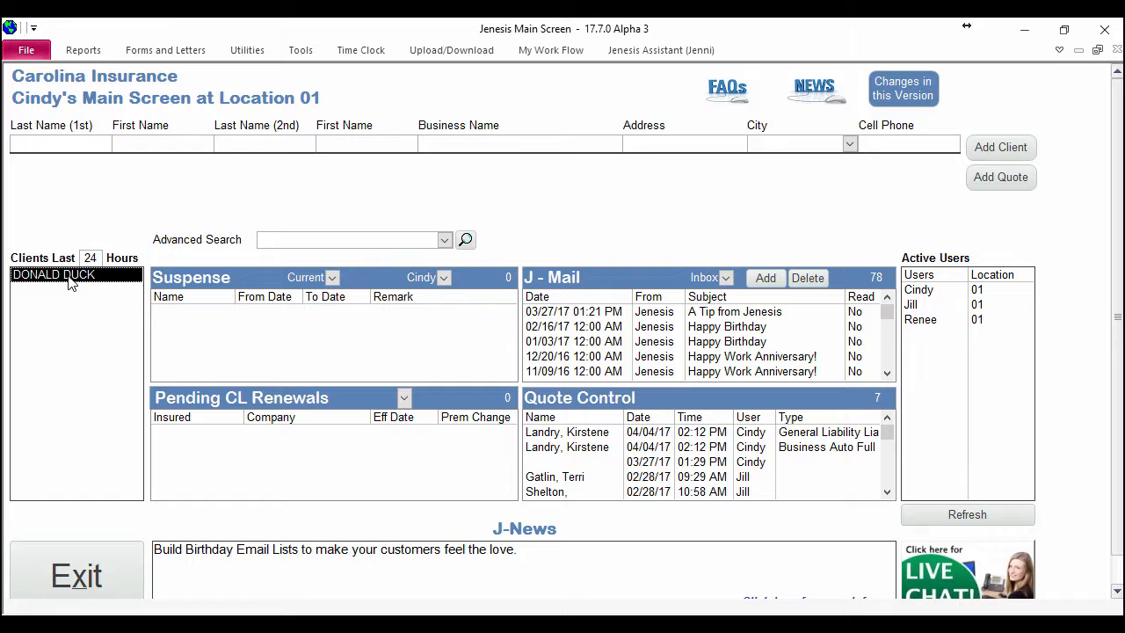
pyautogui.click(54, 274)
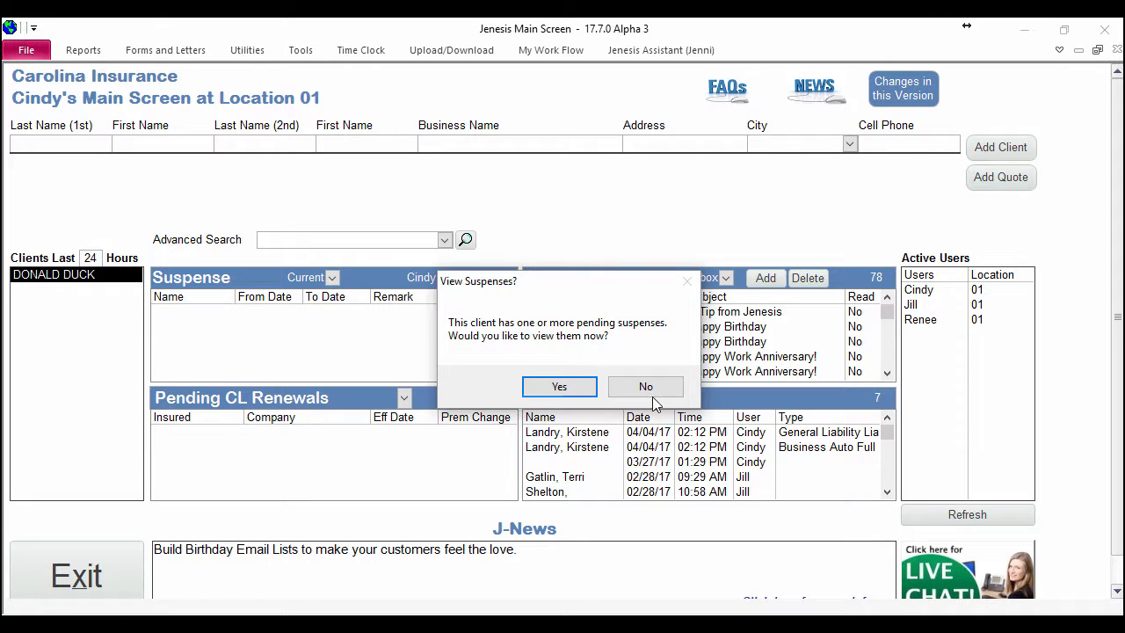
pyautogui.click(645, 386)
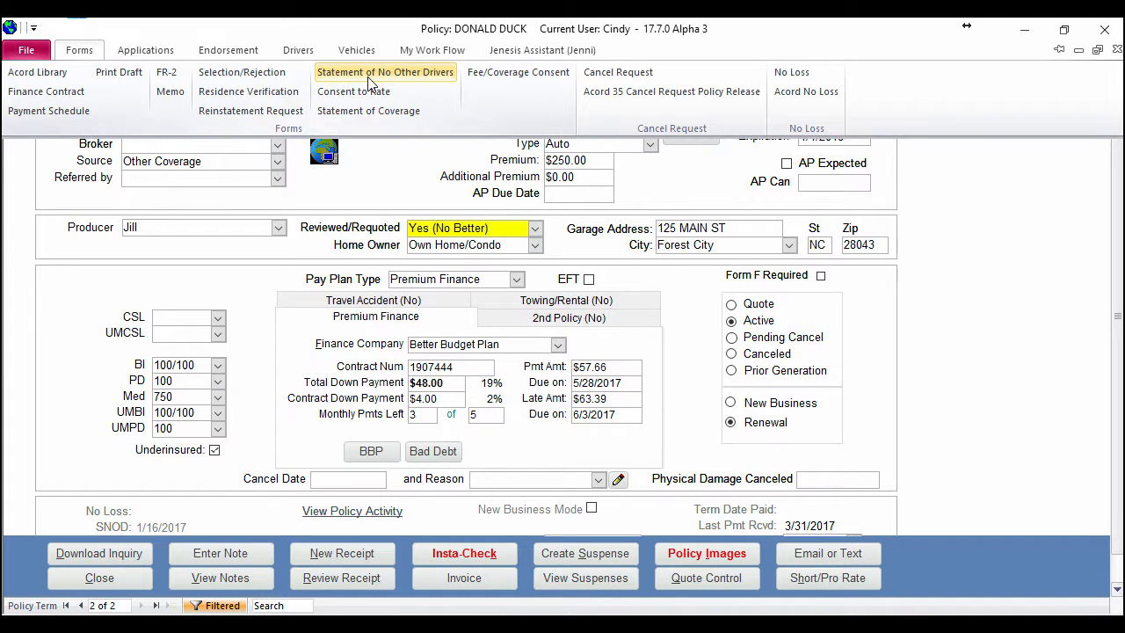
# Step: Choose the Statement of No Other Drivers form to show its output options
pyautogui.click(385, 72)
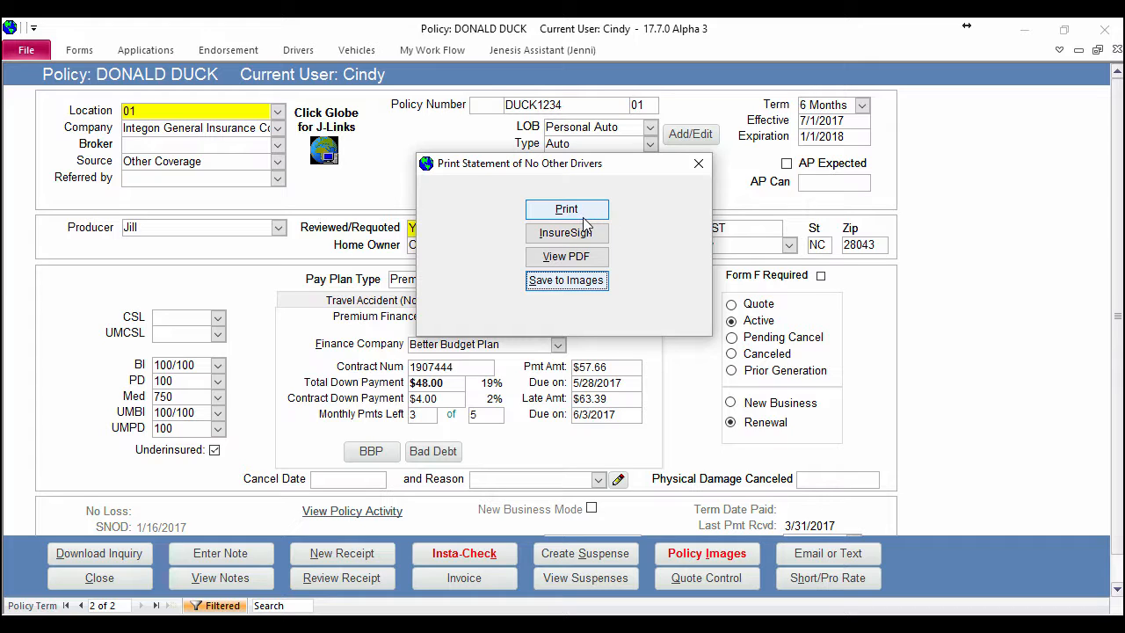
pyautogui.moveTo(566, 232)
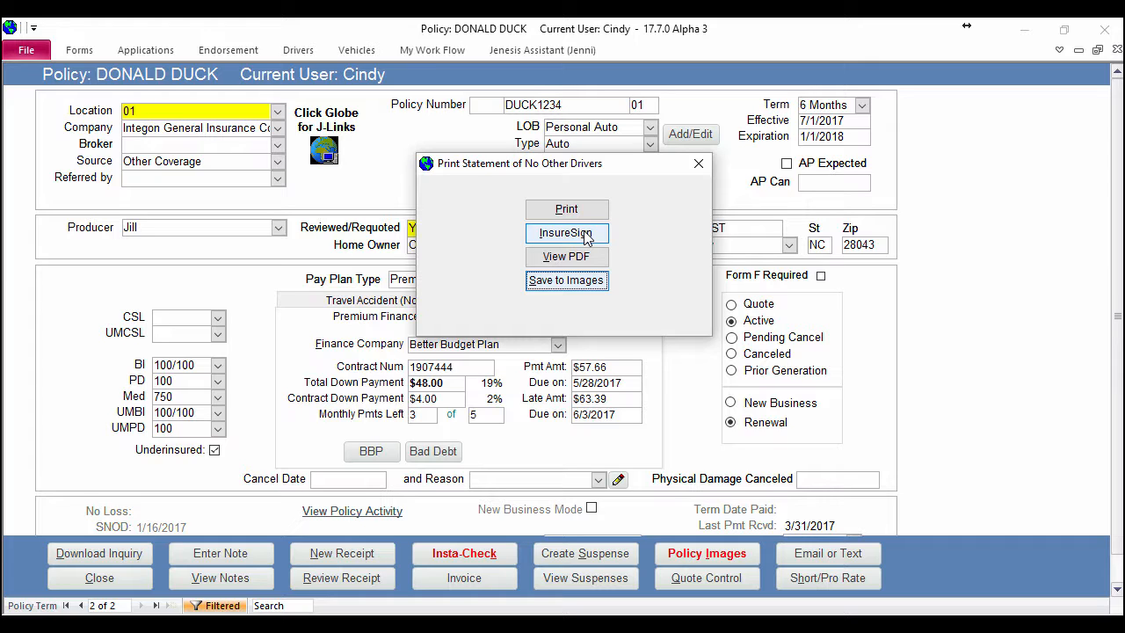
pyautogui.moveTo(579, 243)
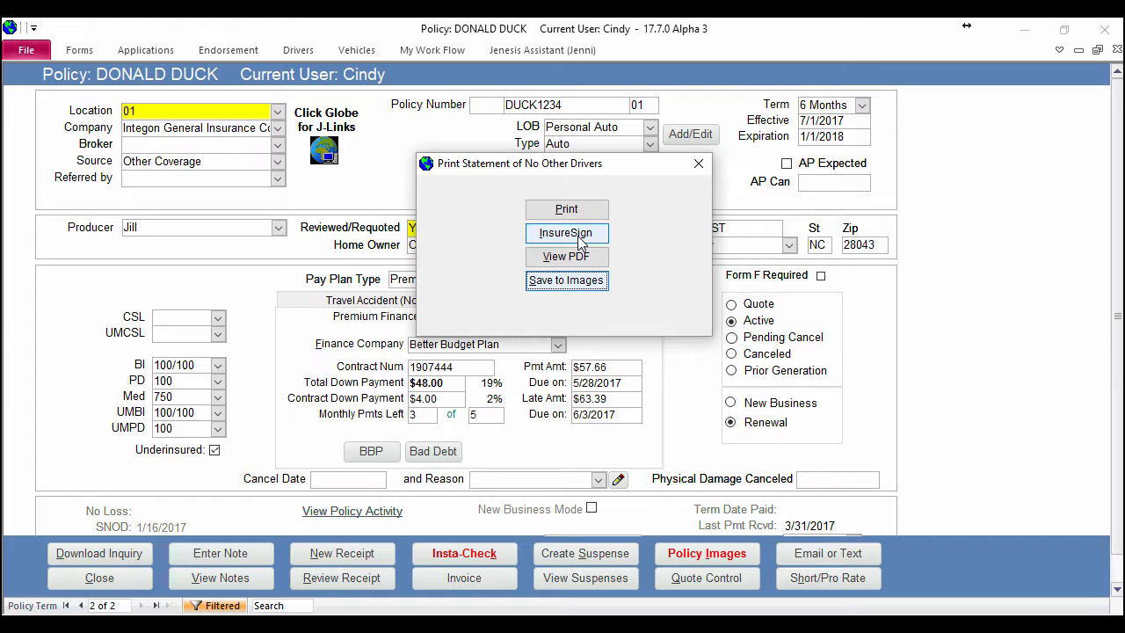
pyautogui.moveTo(566, 257)
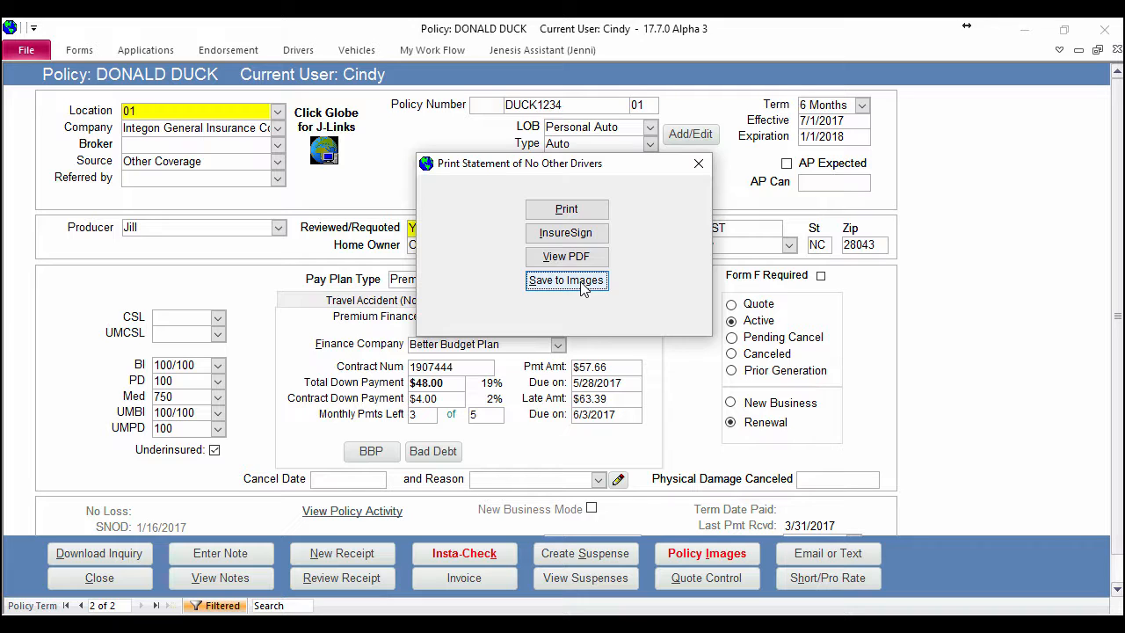
# Step: Save the statement to Donald Duck's images under category SNOD
pyautogui.click(566, 280)
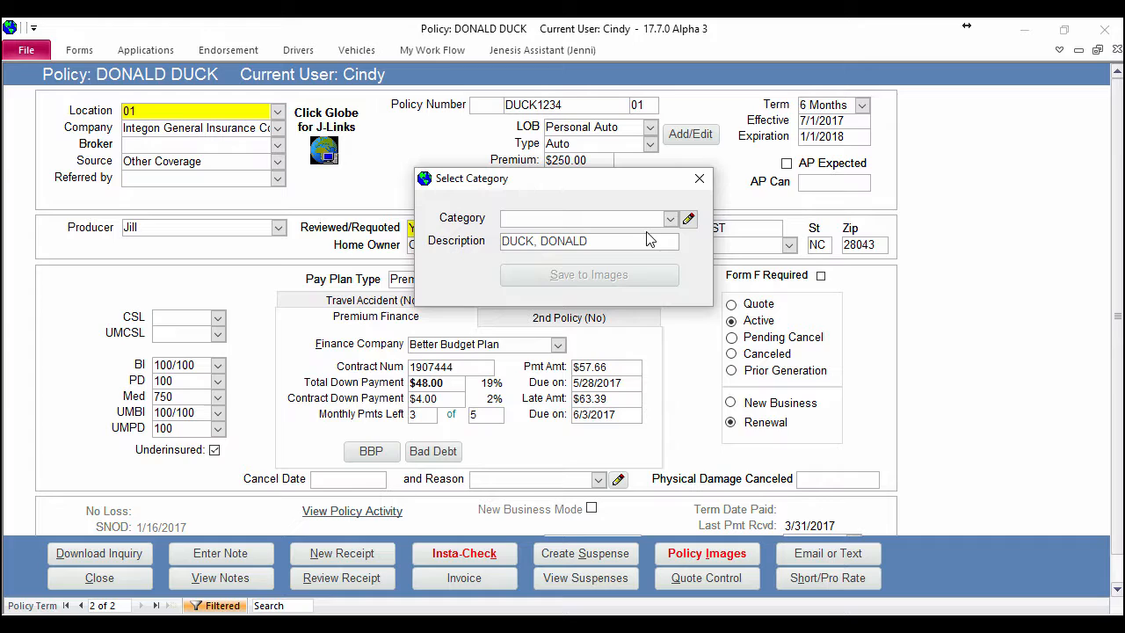
pyautogui.write('SNOD')
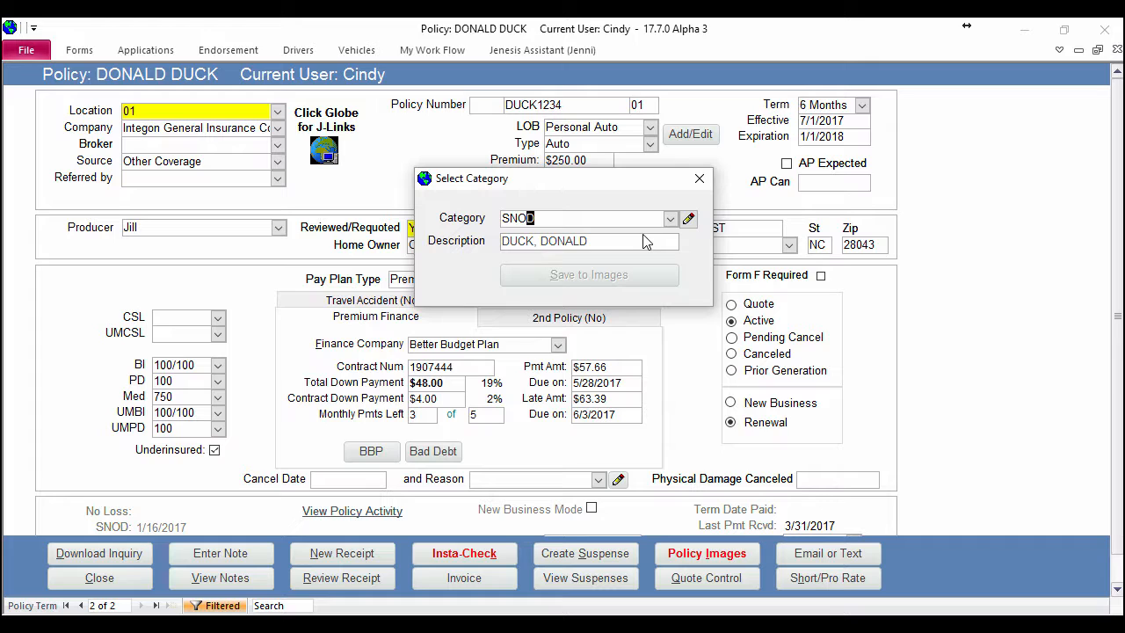
pyautogui.moveTo(622, 235)
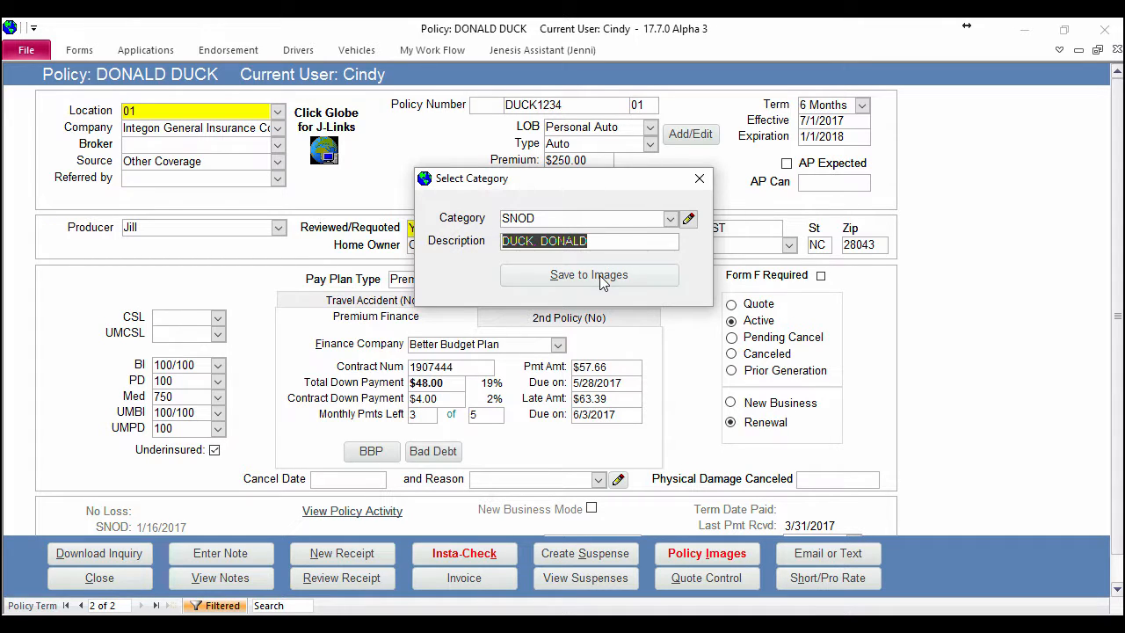
pyautogui.click(589, 274)
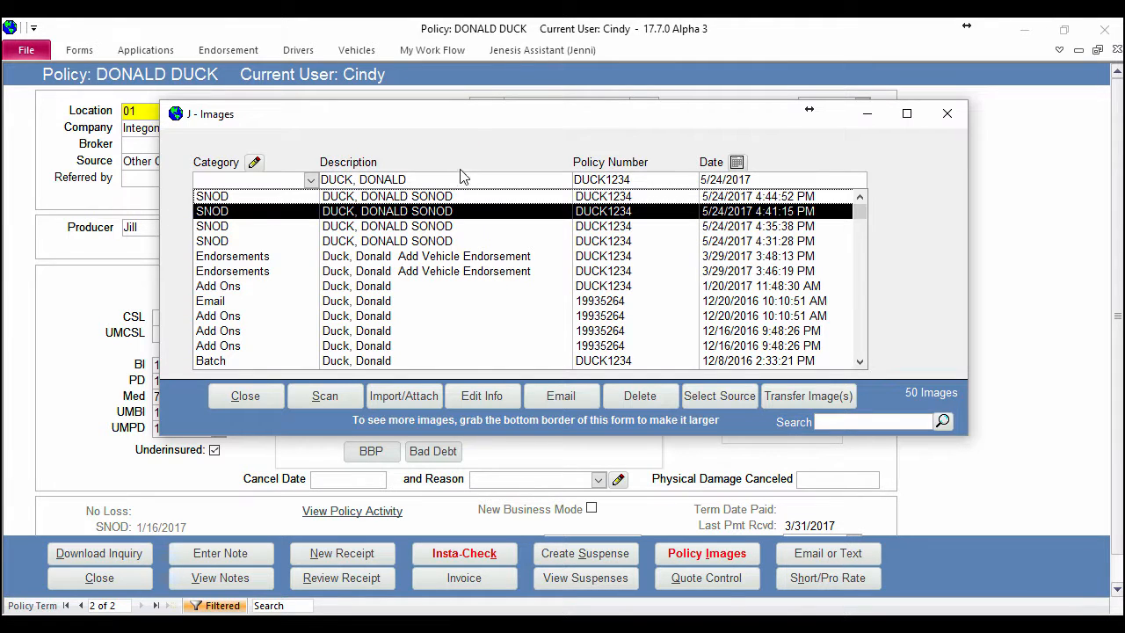
# Step: Select the newest SNOD image (5/24/2017 4:44:52 PM) and start an email with it attached
pyautogui.click(387, 197)
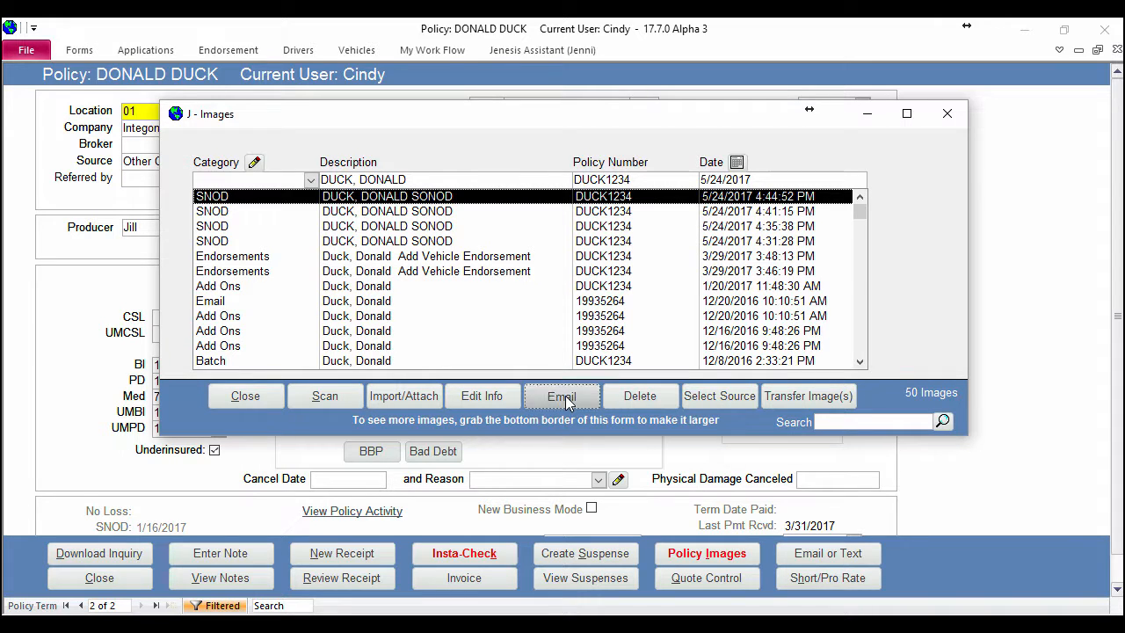
pyautogui.click(561, 396)
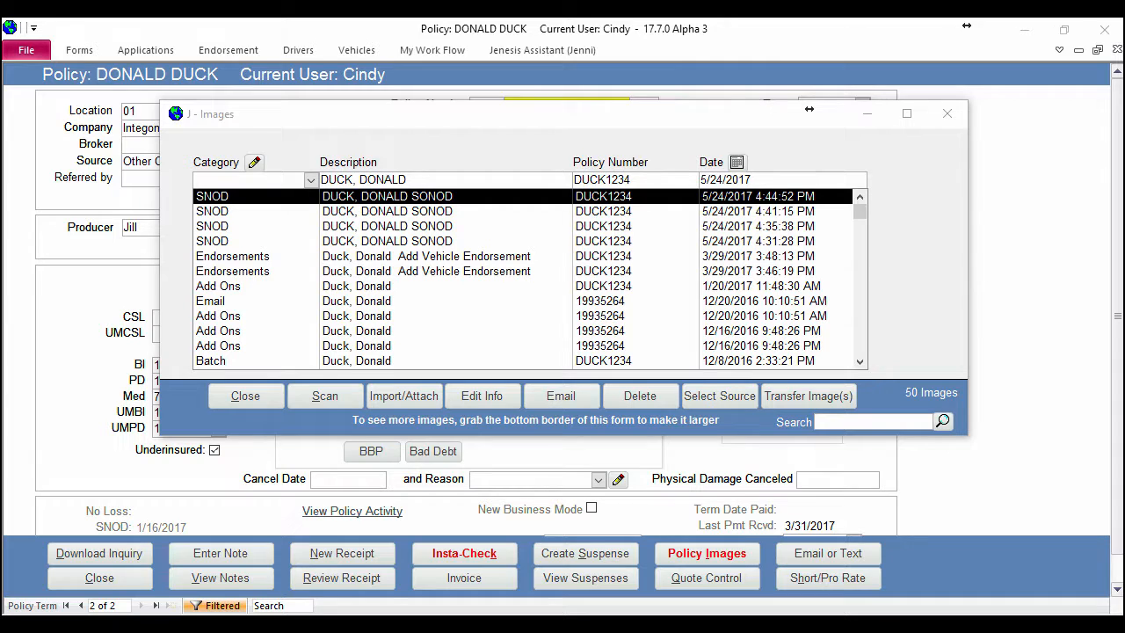
# Step: Send the email with the statement attached, acknowledge the success message and close the images window
pyautogui.click(561, 396)
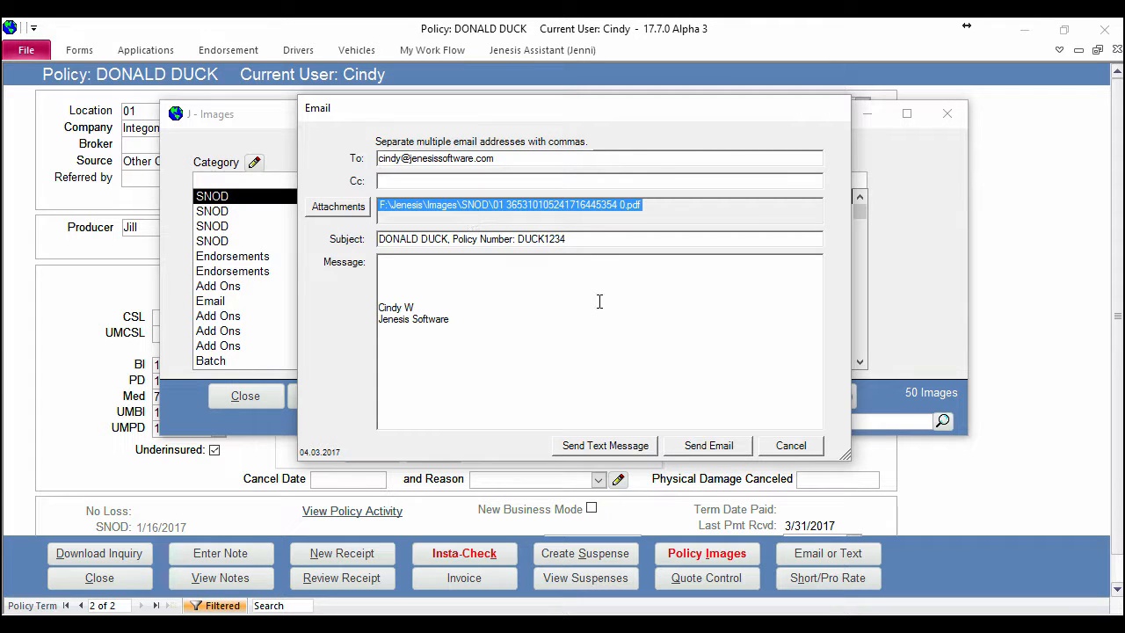
pyautogui.click(706, 445)
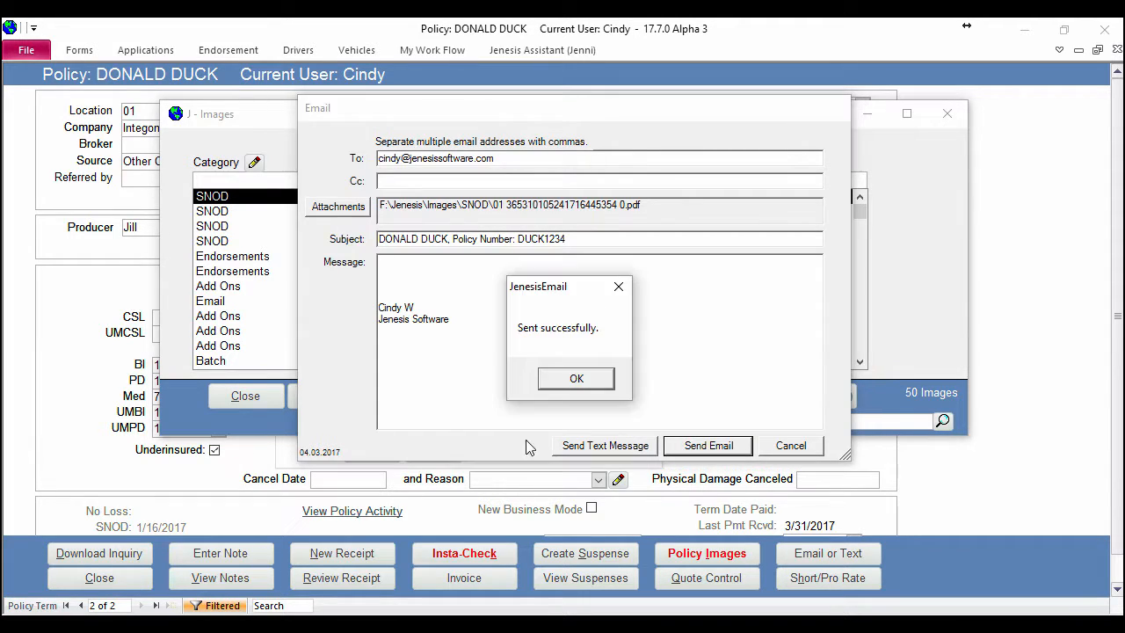
pyautogui.click(576, 378)
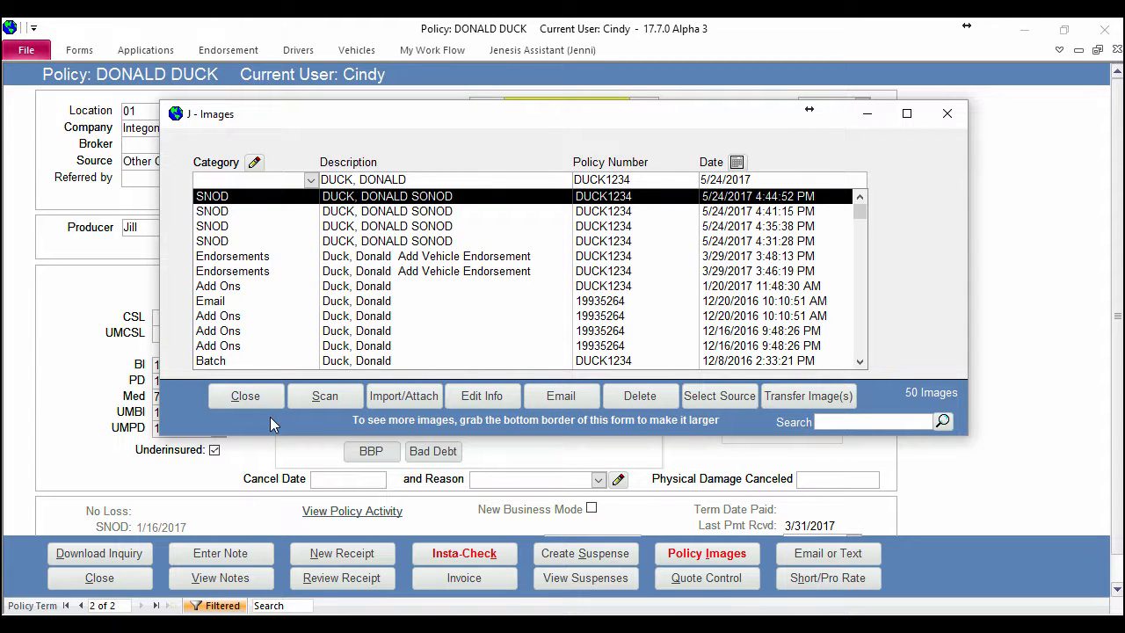
pyautogui.click(247, 396)
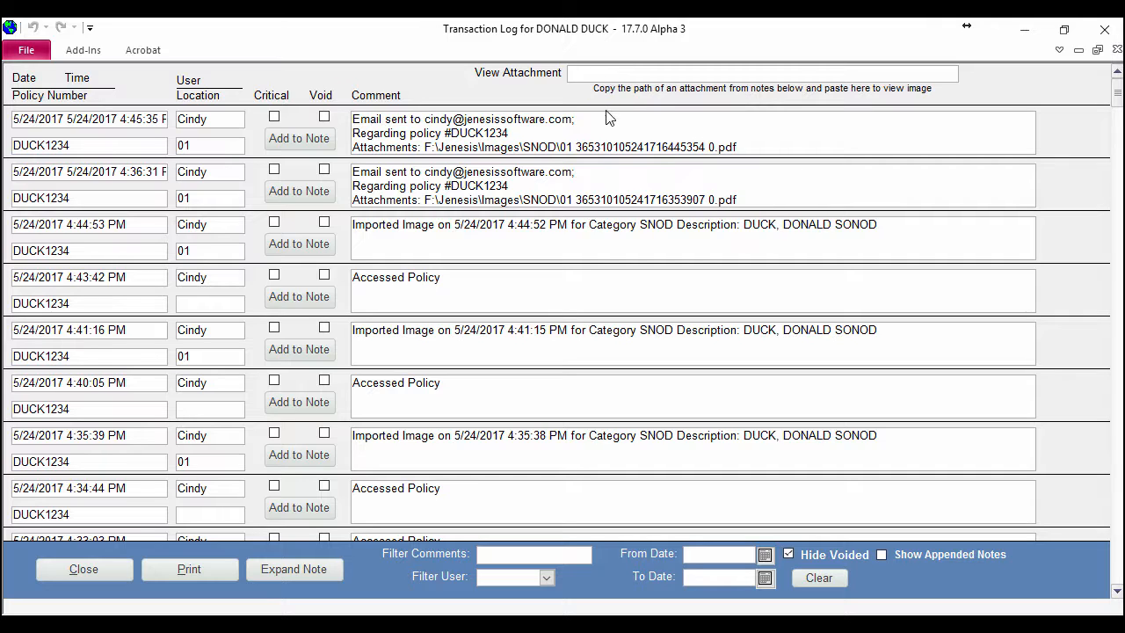
pyautogui.write('F:\\Jenesis\\Images\\SNOD\\01 365310105241716445354 0.pdf')
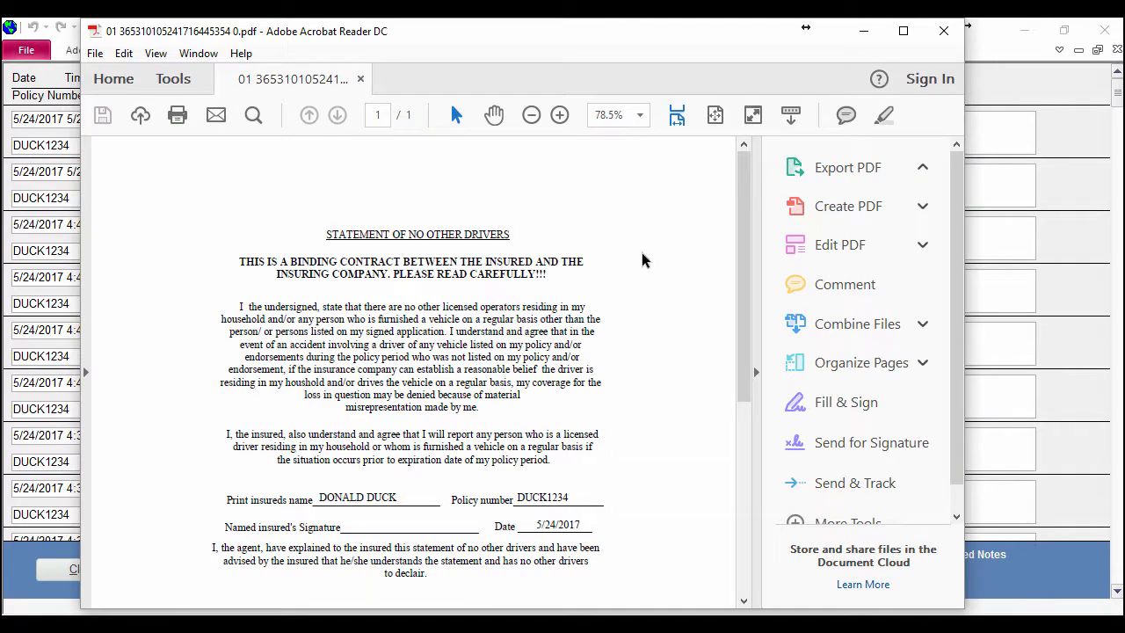
pyautogui.click(847, 167)
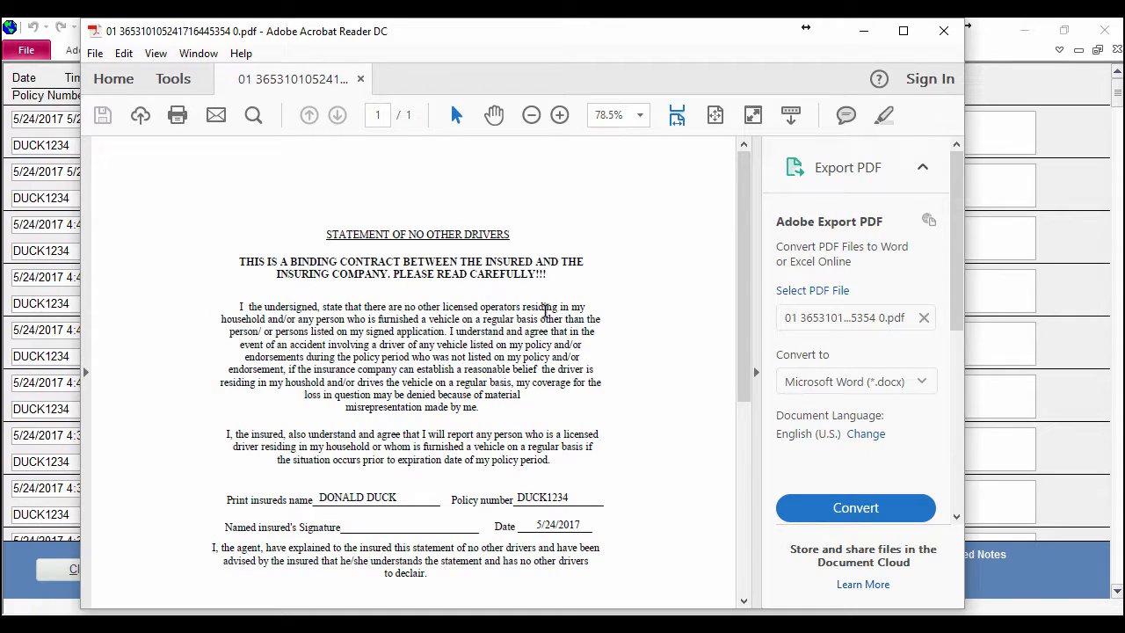
pyautogui.moveTo(554, 263)
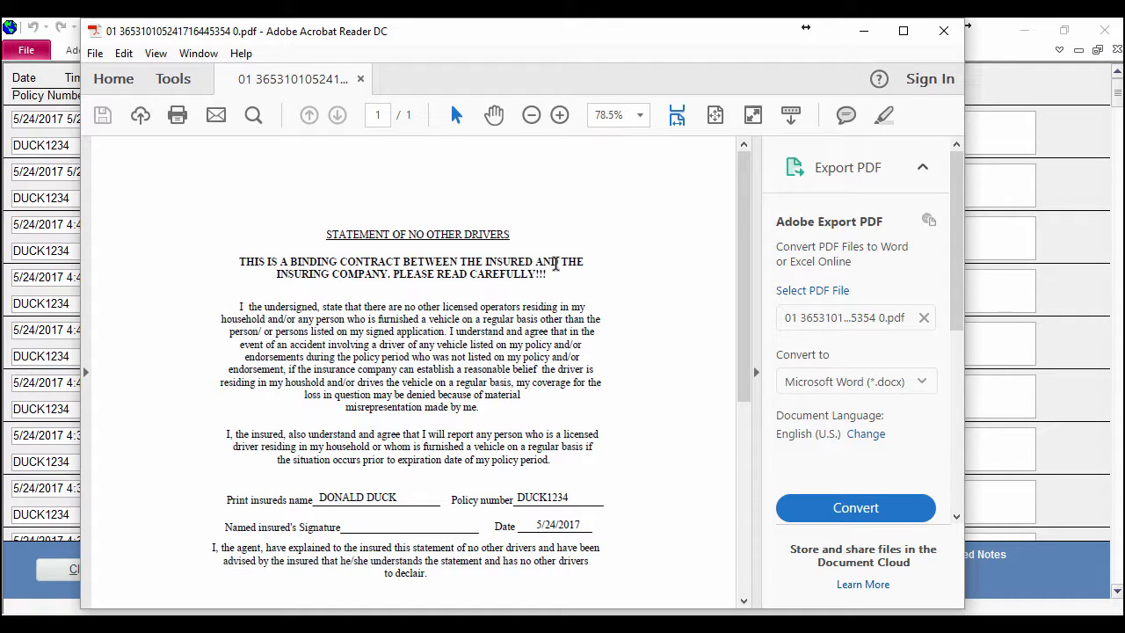